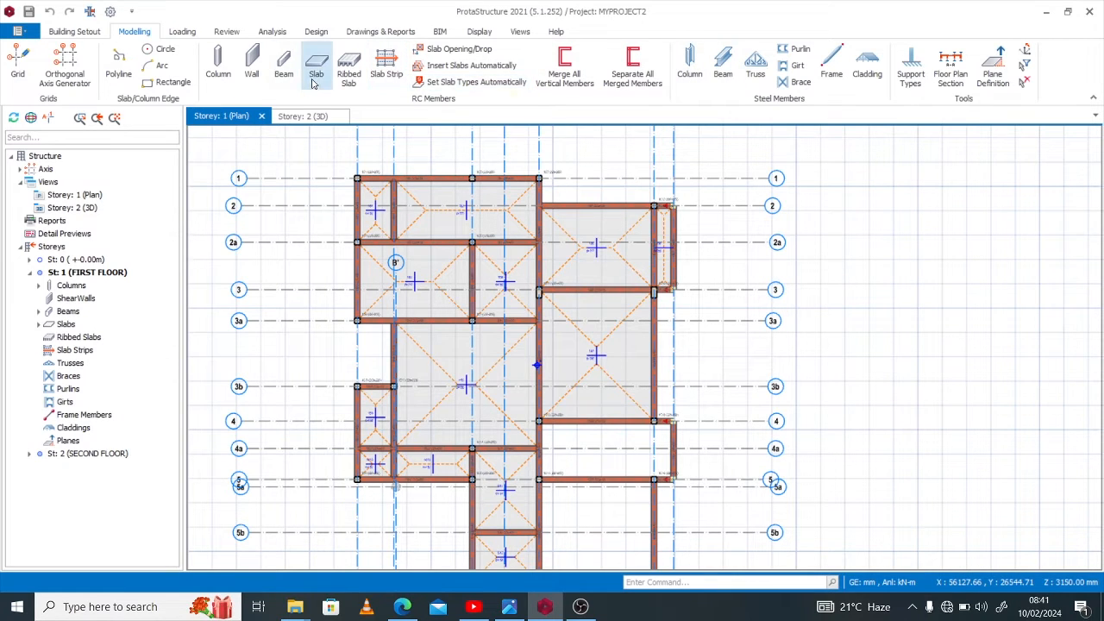
Start a new cantilever slab, 150 mm thick with 20 mm cover, and go to its loads.
left_click(314, 66)
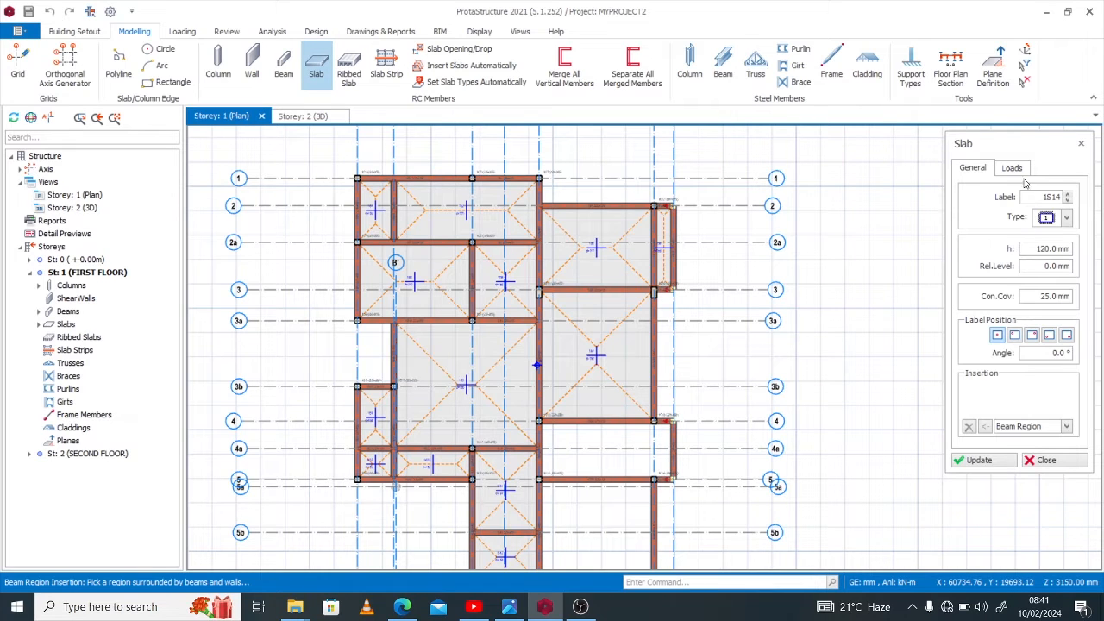
left_click(1066, 217)
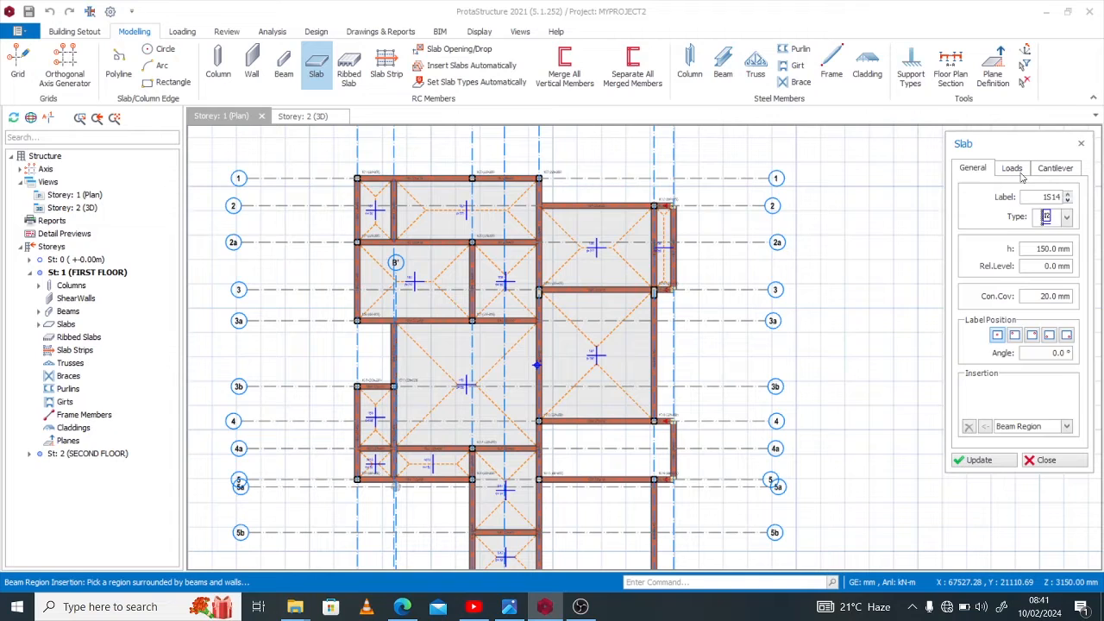
left_click(1012, 169)
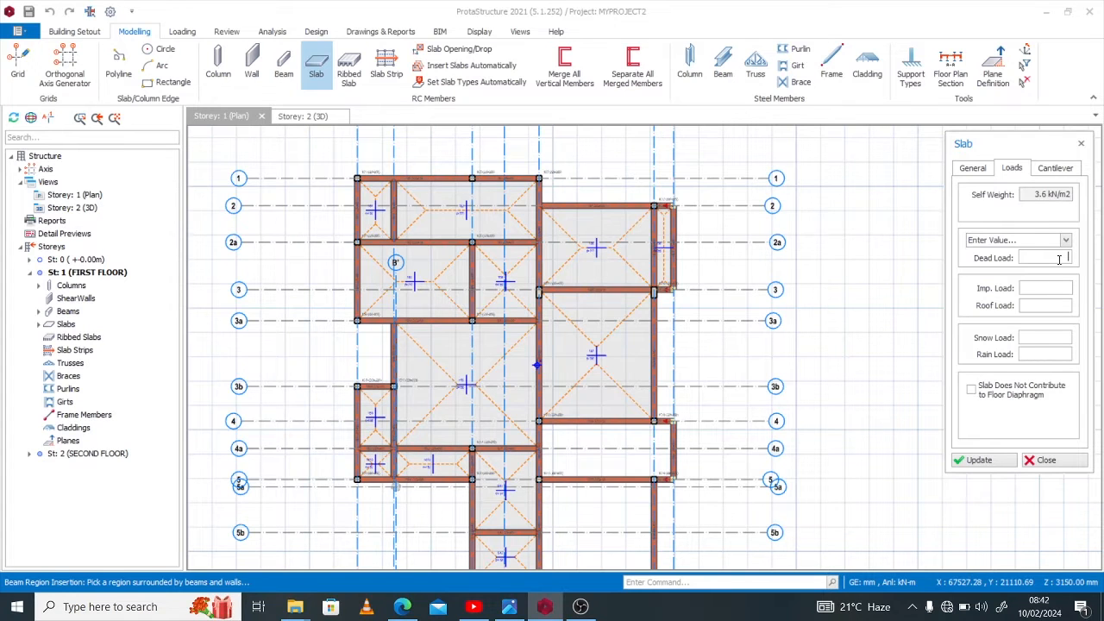
Choose the Terrace/Balcony preset: 3.175 kN/m² dead load and 1.5 kN/m² imposed load.
left_click(1066, 240)
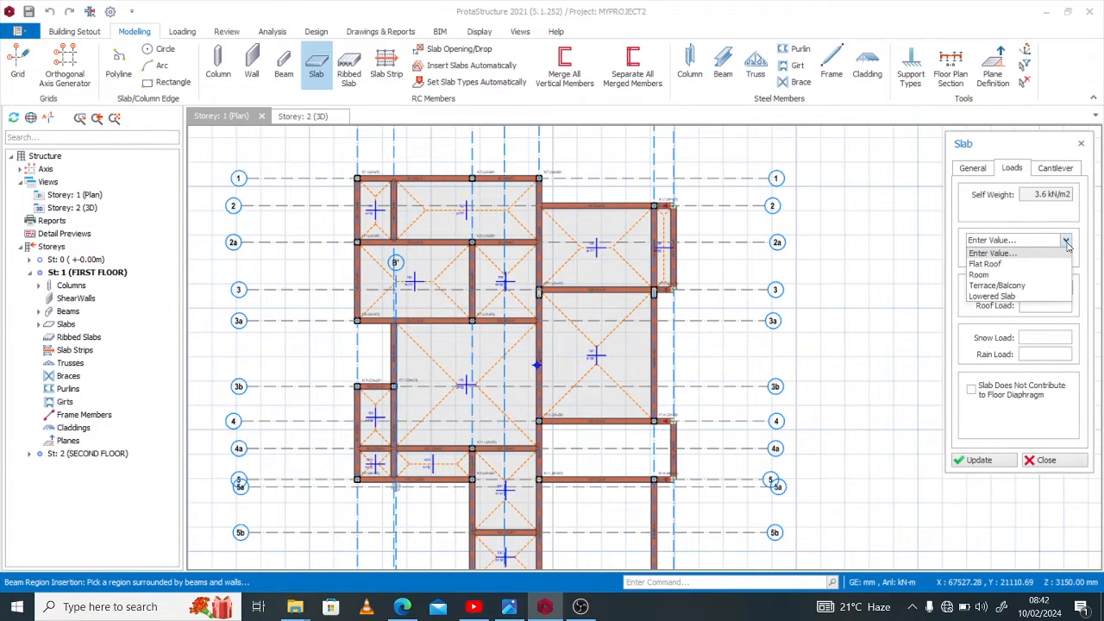
mouse_move(980, 275)
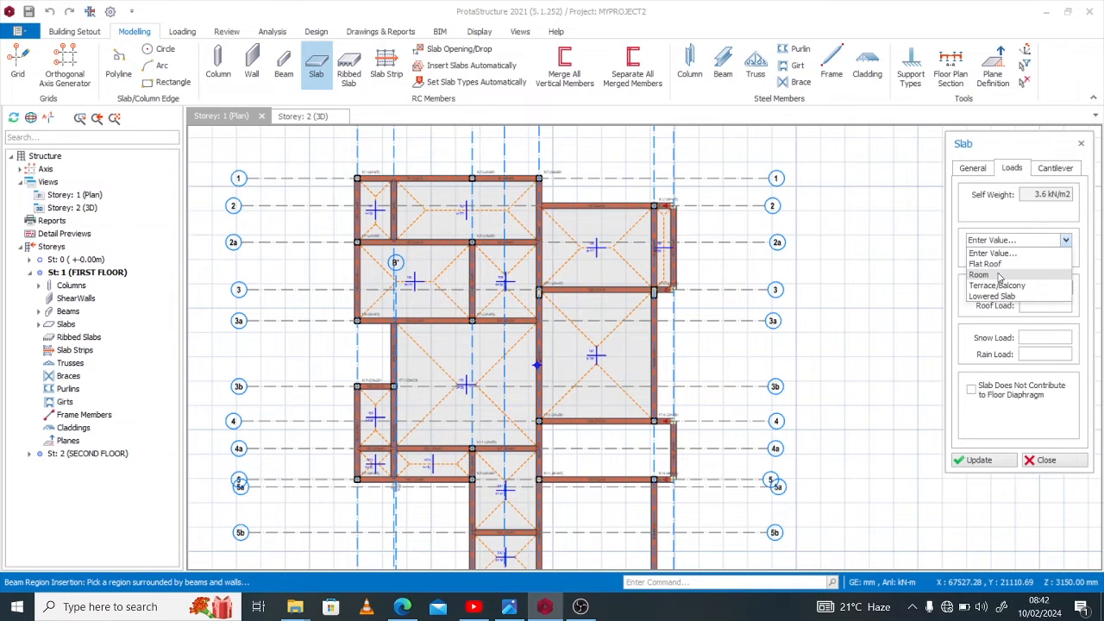
left_click(980, 273)
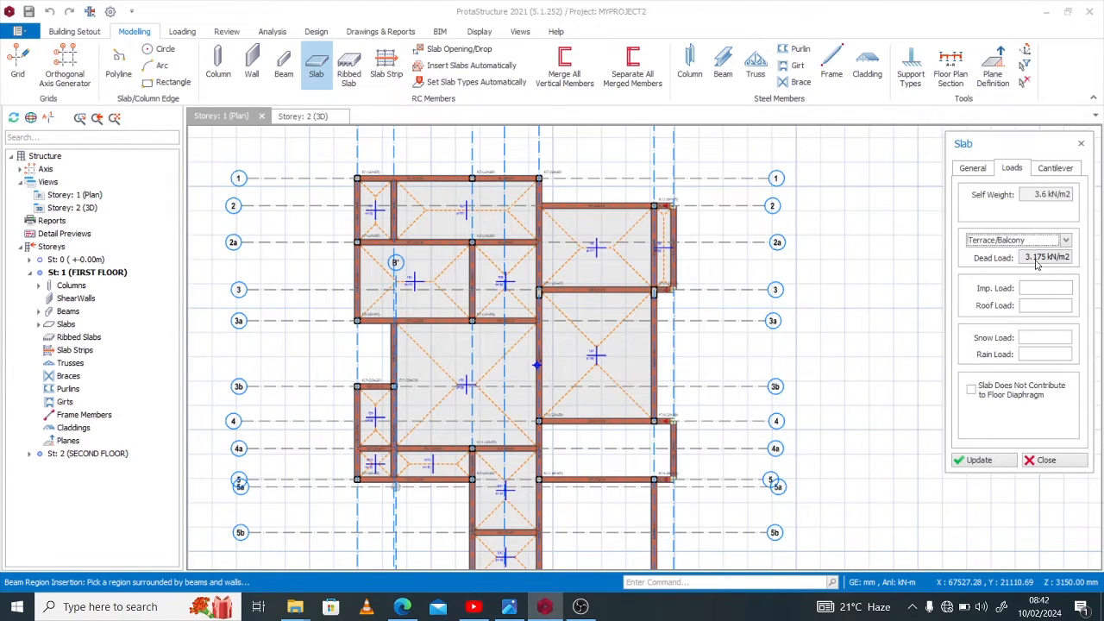
left_click(1066, 240)
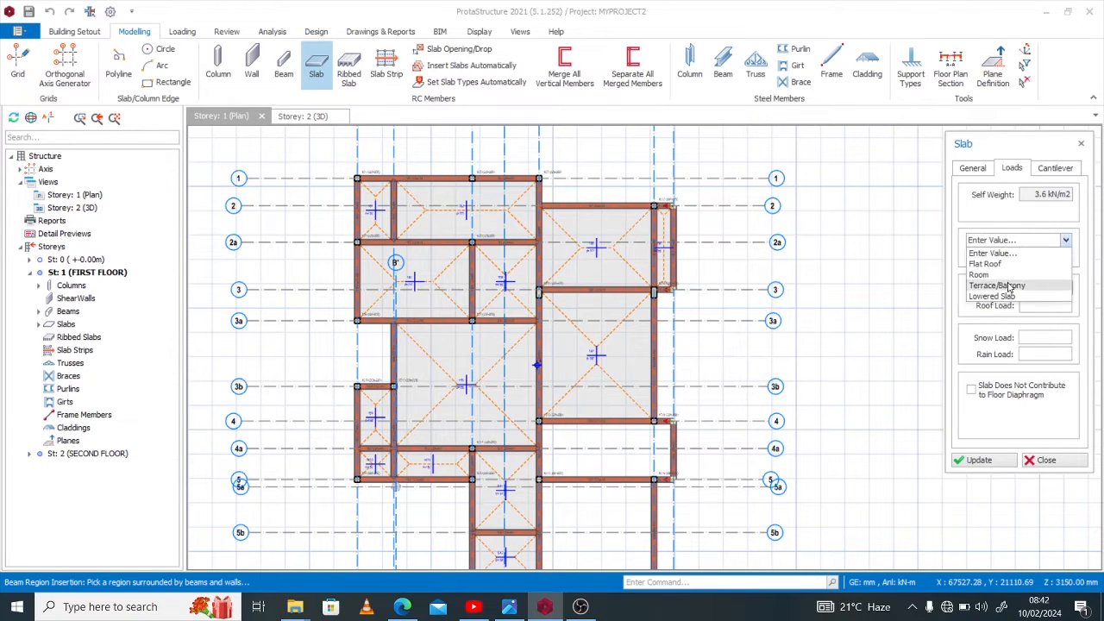
left_click(997, 284)
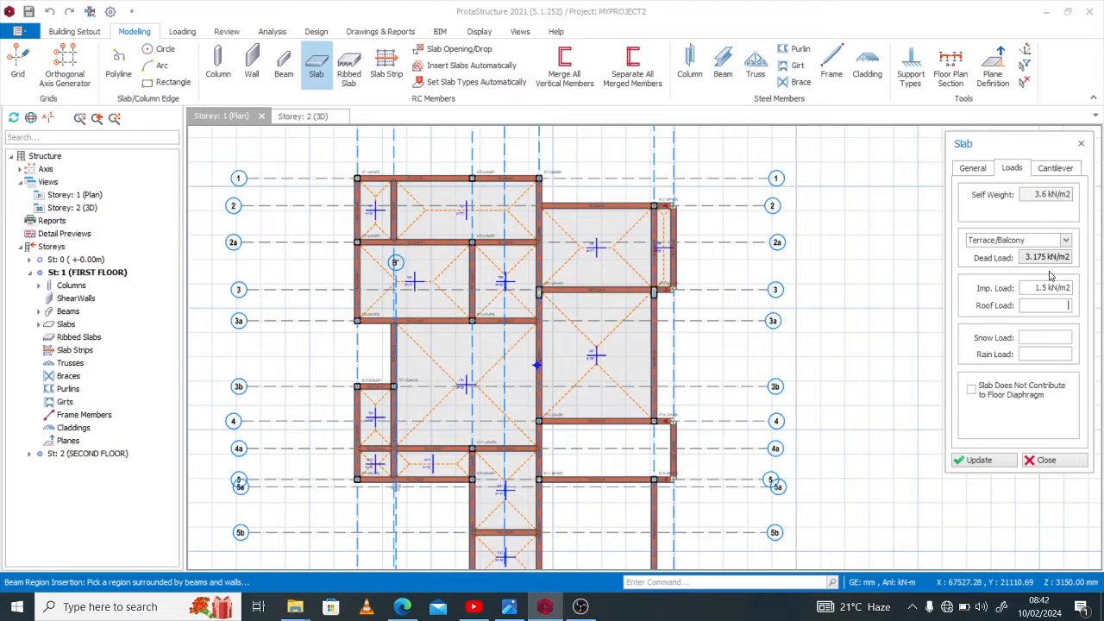
left_click(1054, 167)
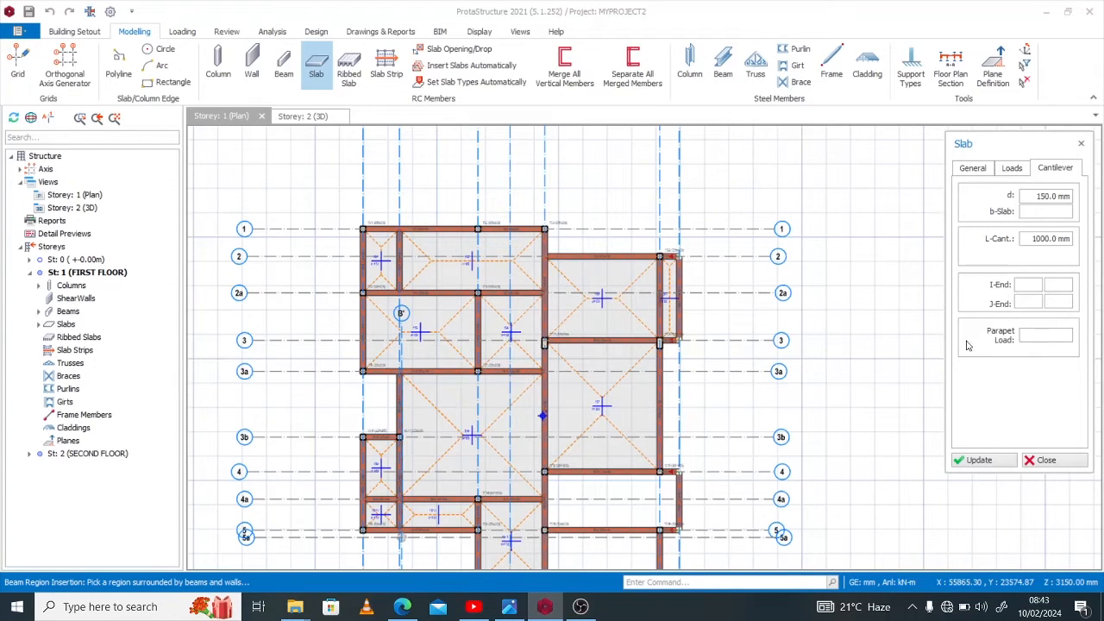
mouse_move(1014, 364)
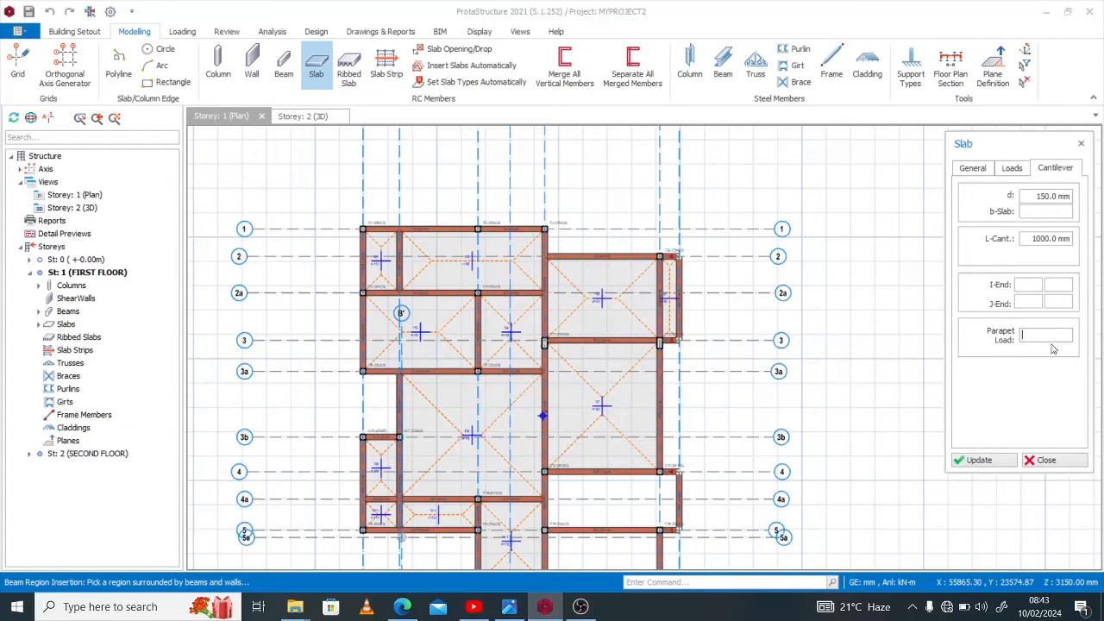
Enter a parapet load of 5.74 for the cantilever slab.
left_click(1046, 337)
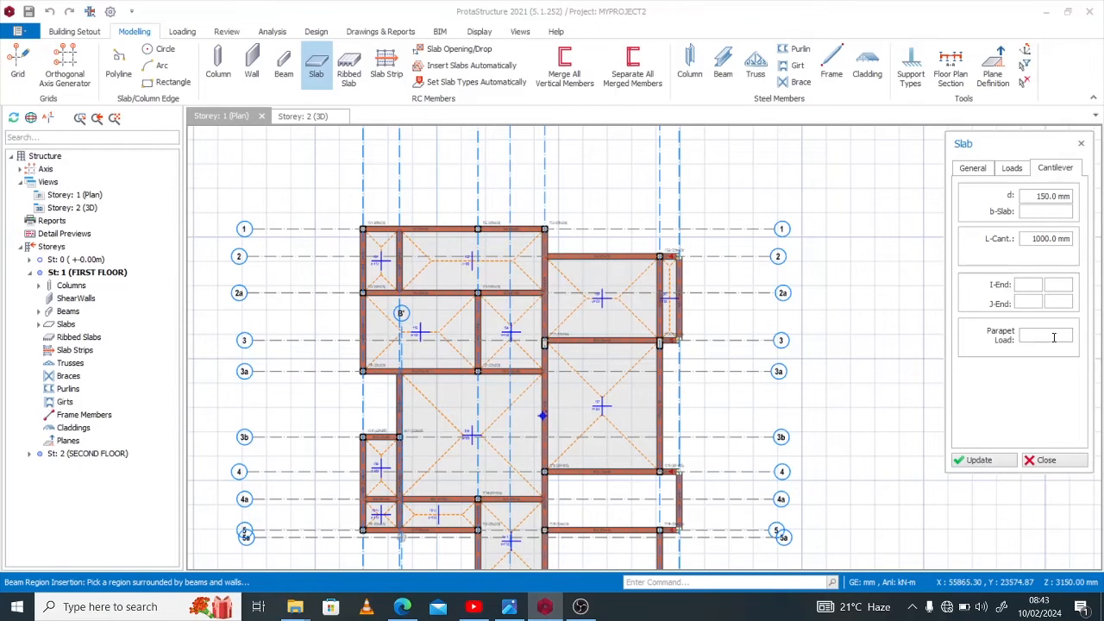
left_click(1045, 336)
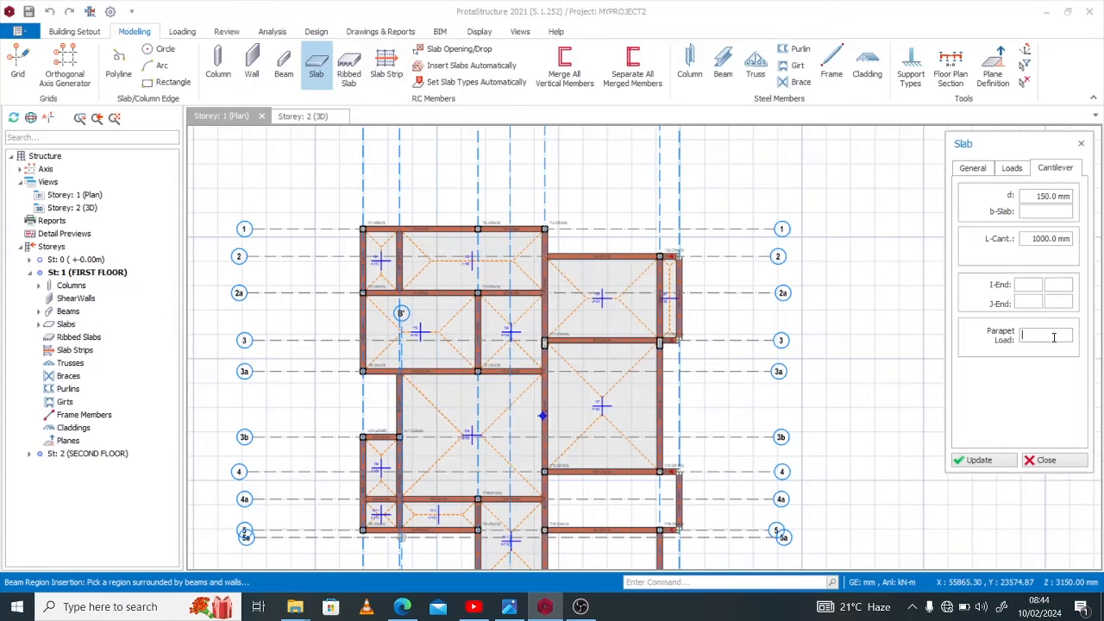
type("5.74")
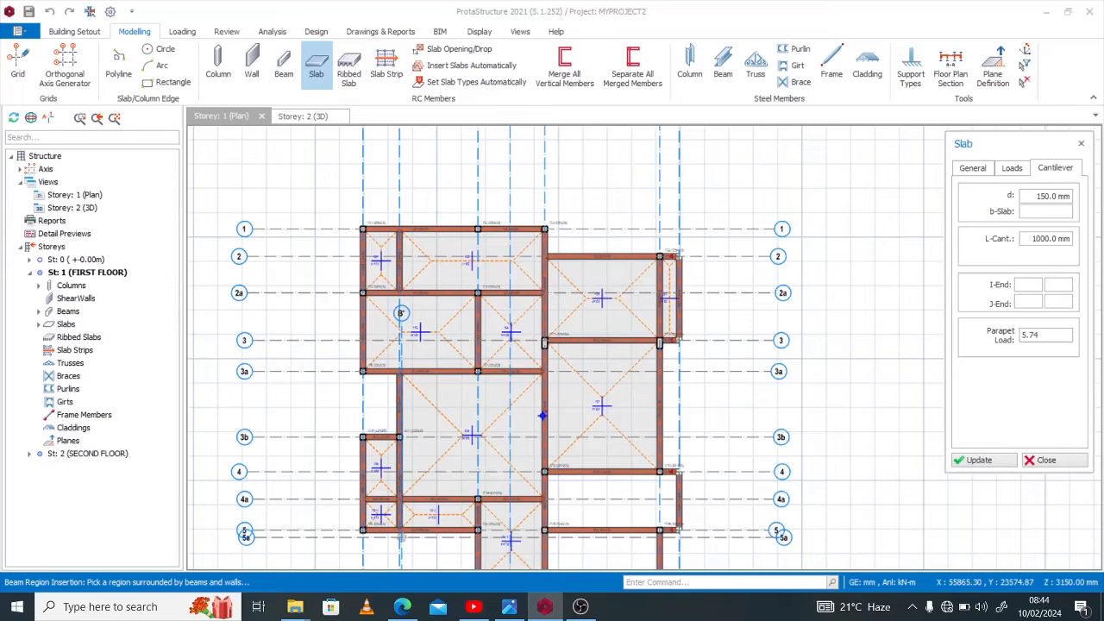
mouse_move(1038, 363)
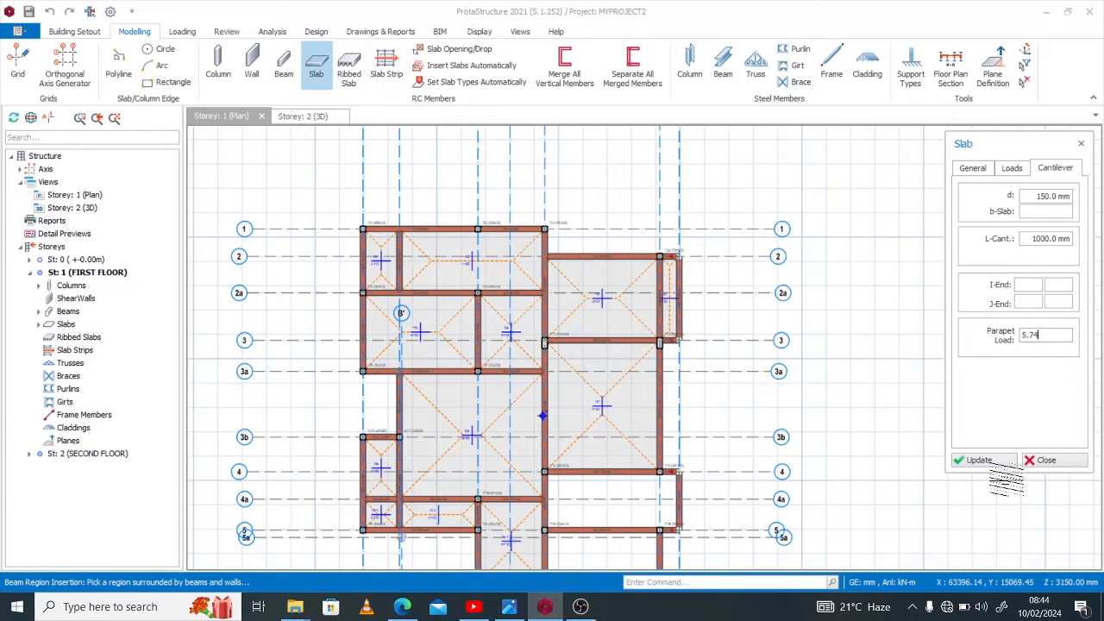
mouse_move(363, 231)
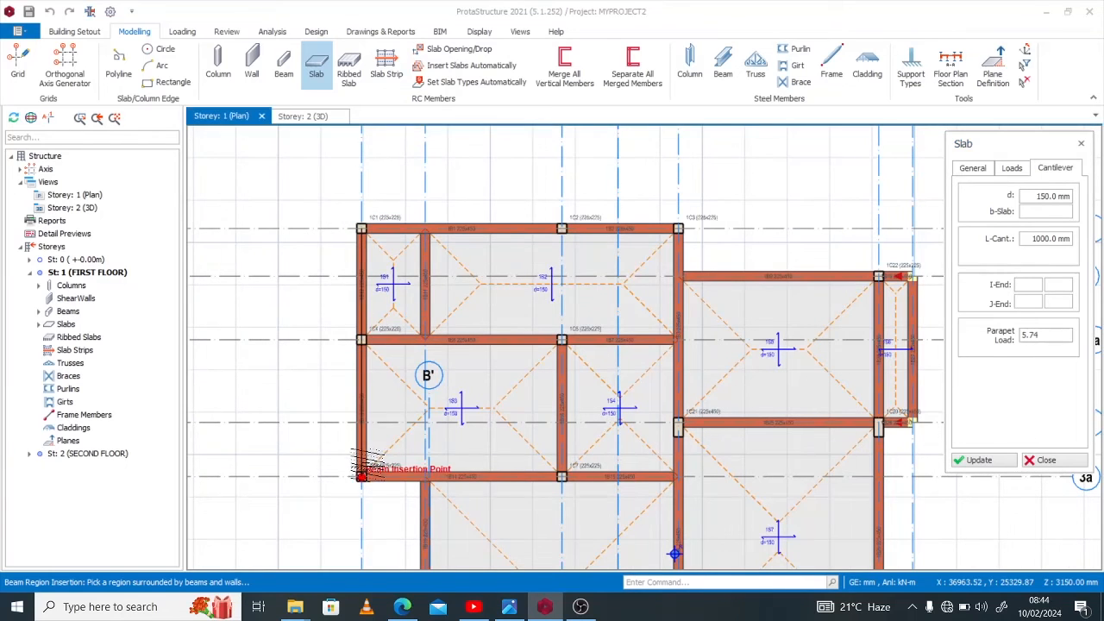
Place the cantilever slab along the left edge beam from axis 1 to 3a.
left_click(362, 476)
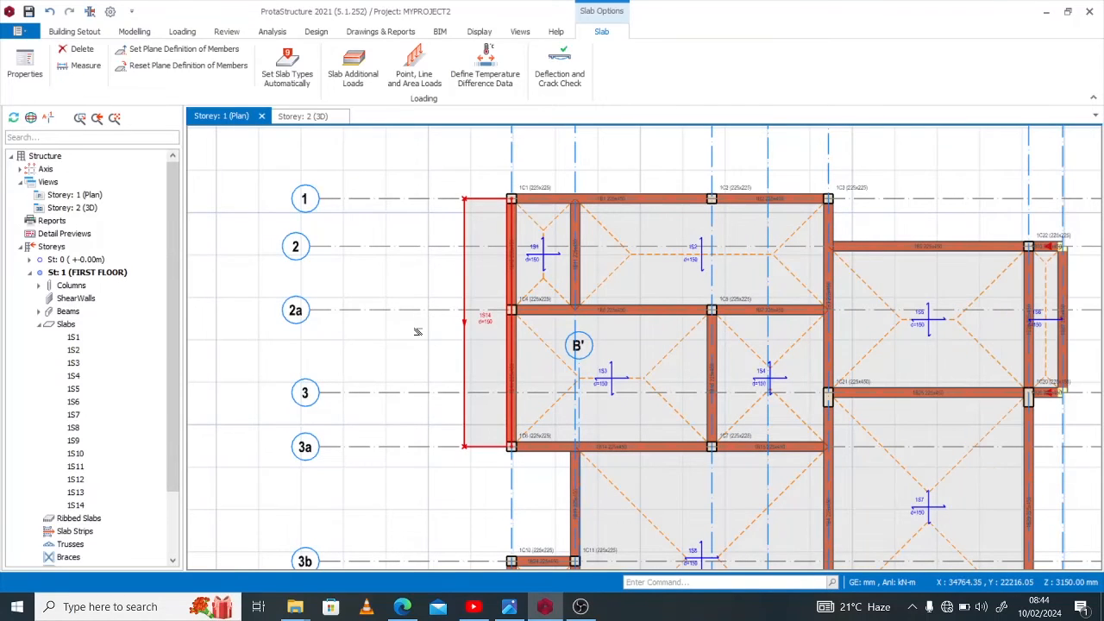
left_click(134, 32)
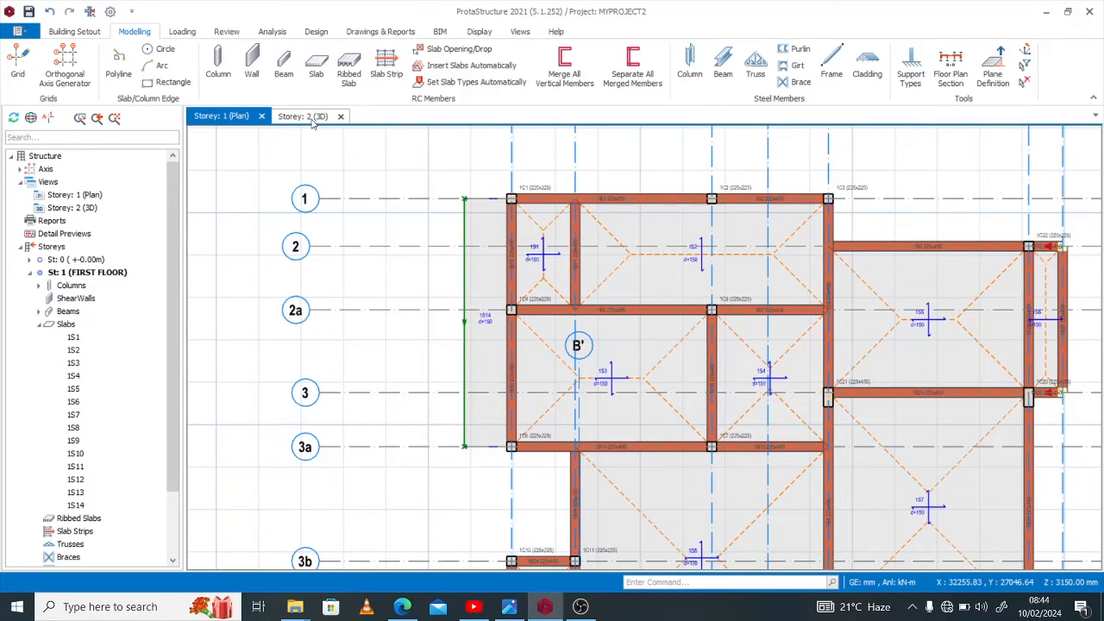
Show the building in 3D to check the cantilever slab and parapet.
left_click(302, 115)
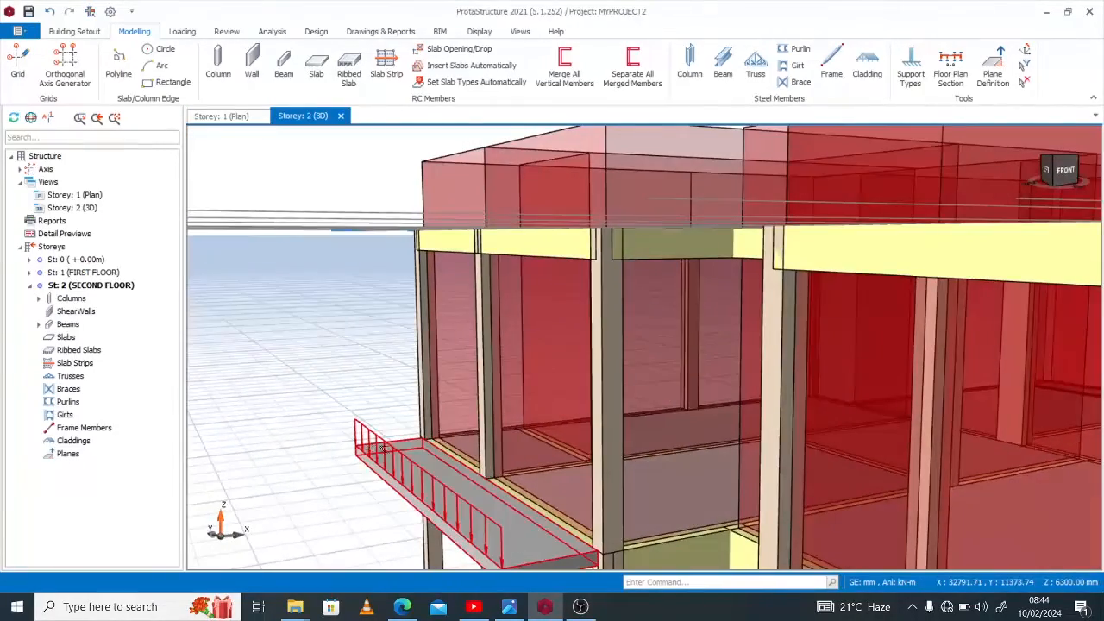
mouse_move(440, 494)
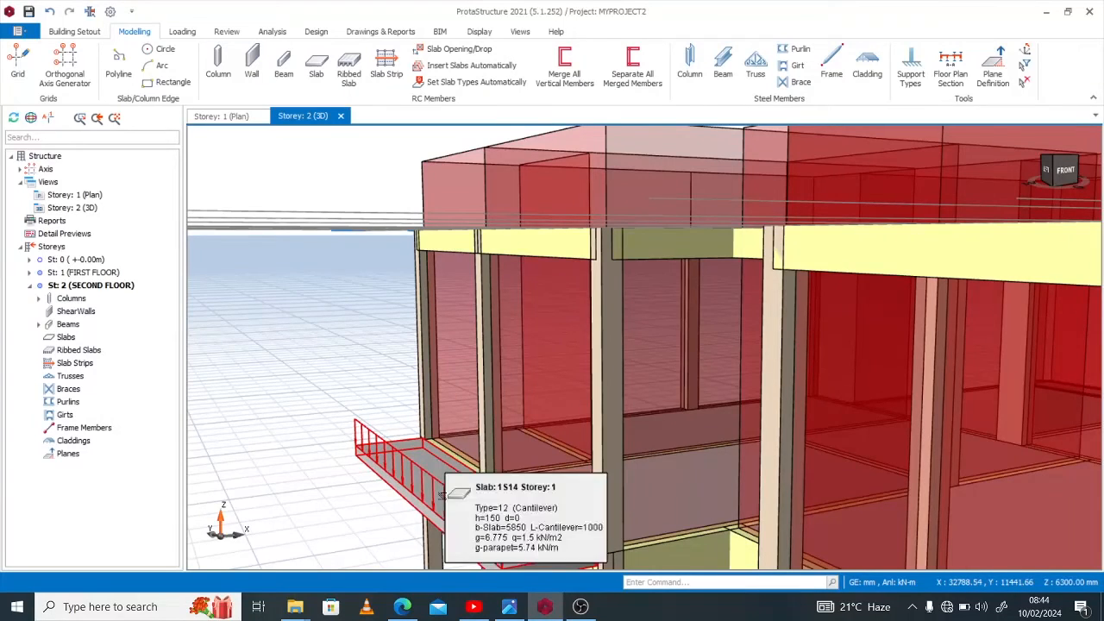